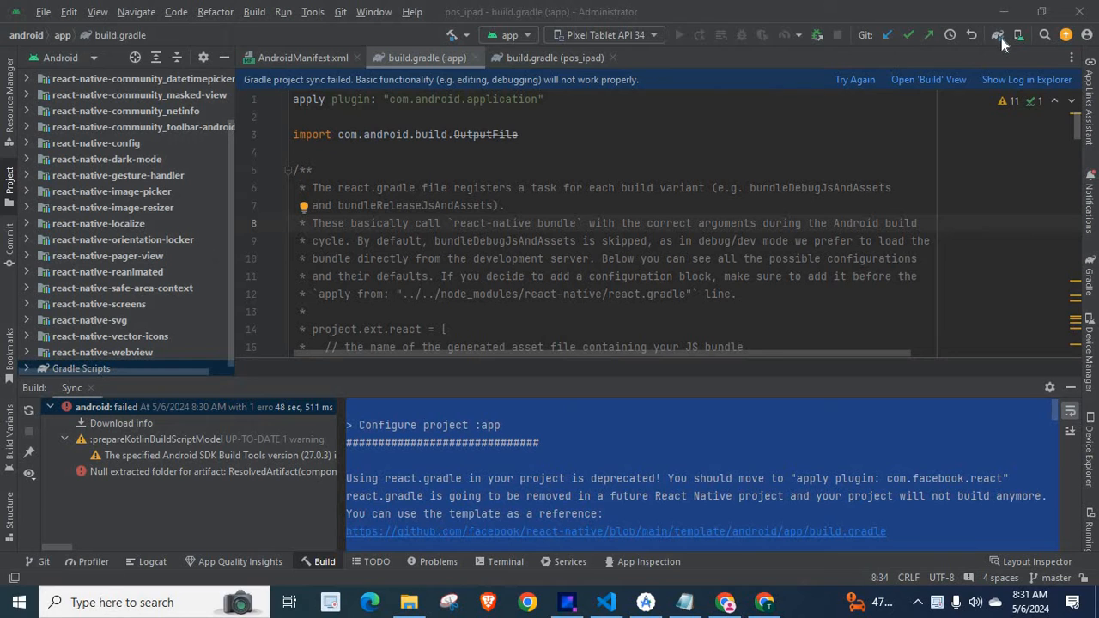
mouse_move(998, 34)
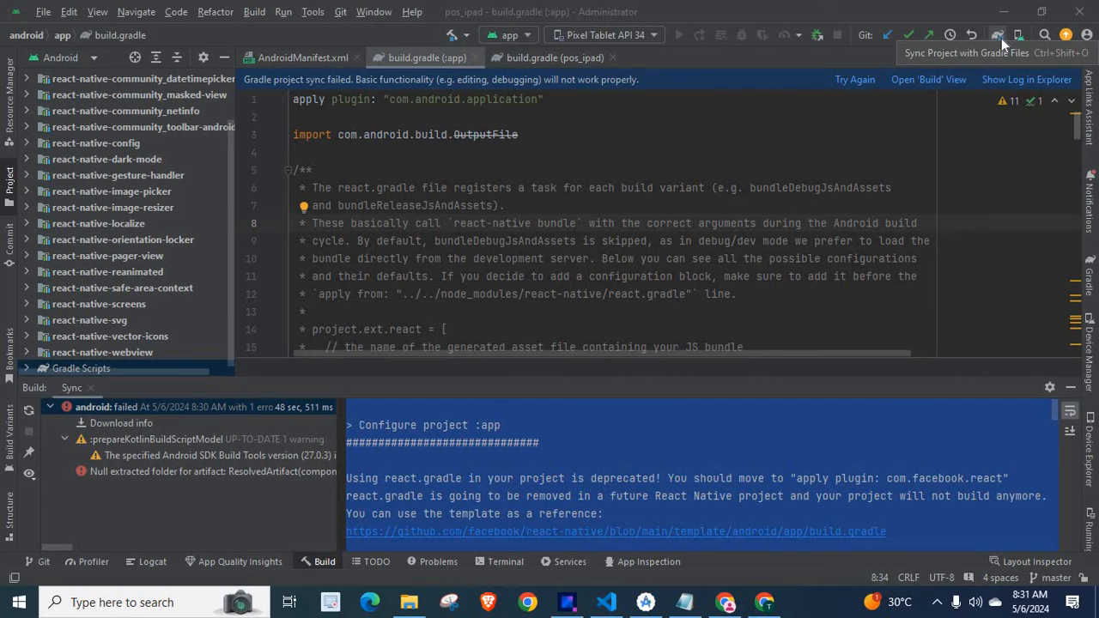
mouse_move(998, 41)
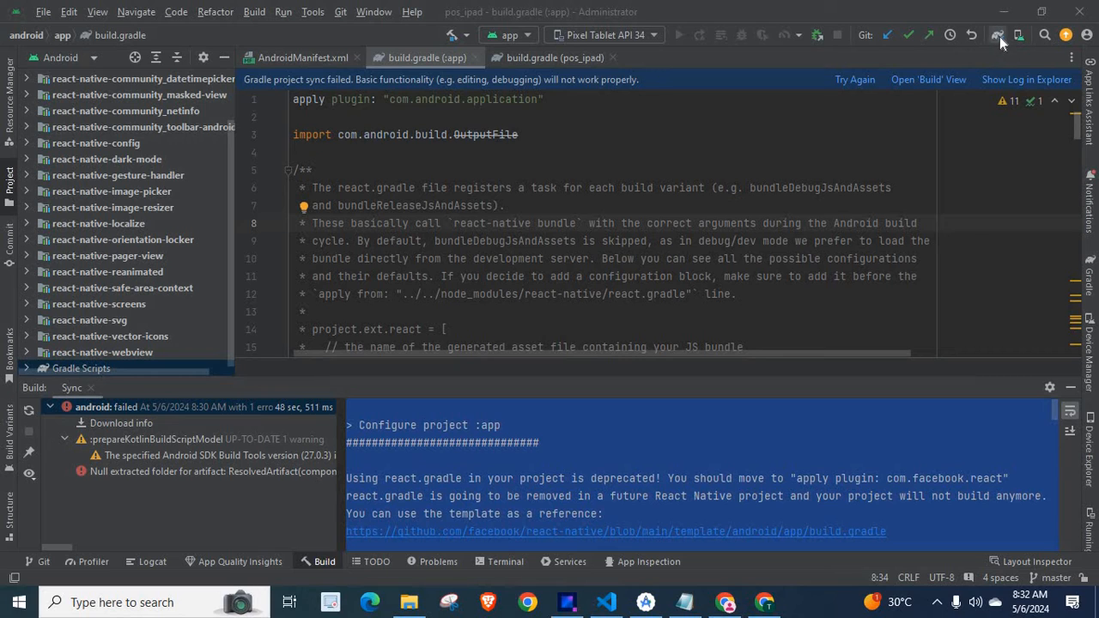
mouse_move(1001, 41)
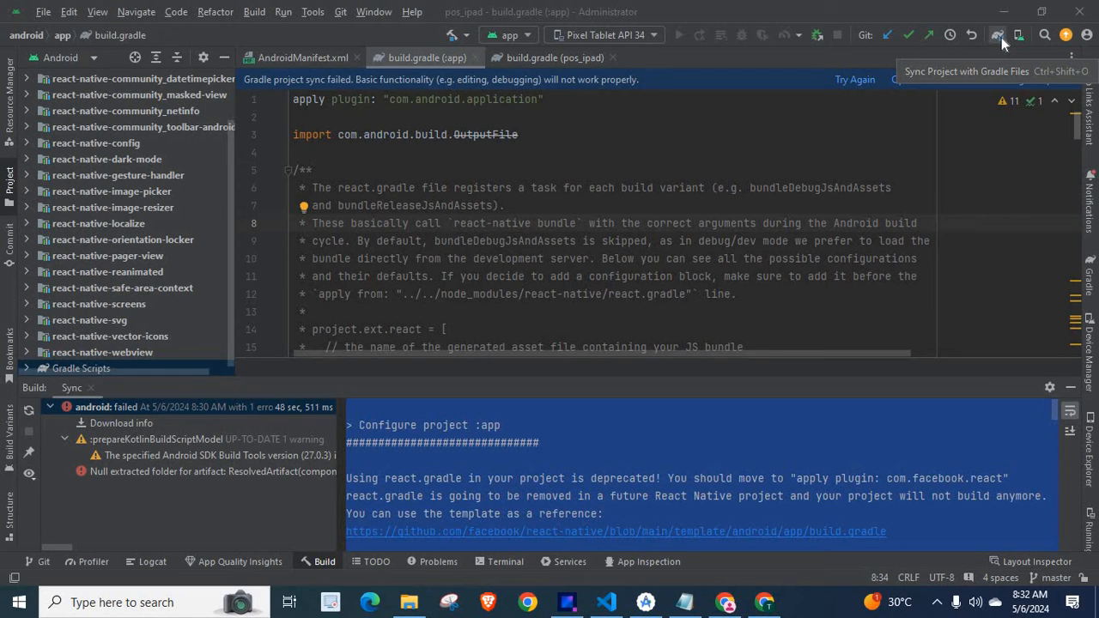
Rerun Sync Project with Gradle Files for the React Native Android project
click(1002, 34)
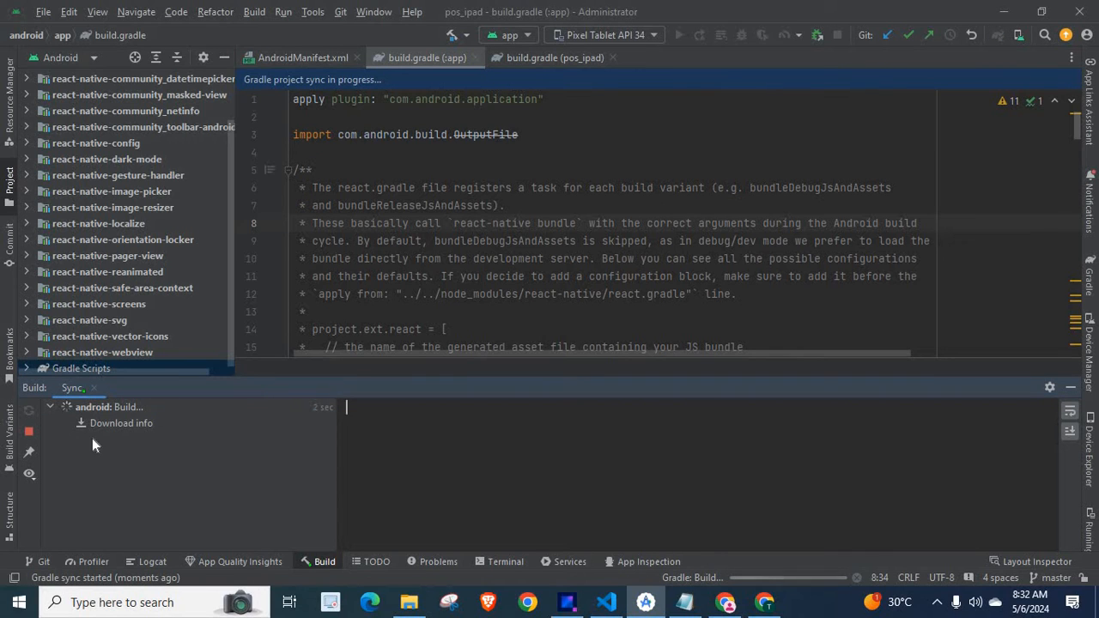
mouse_move(158, 432)
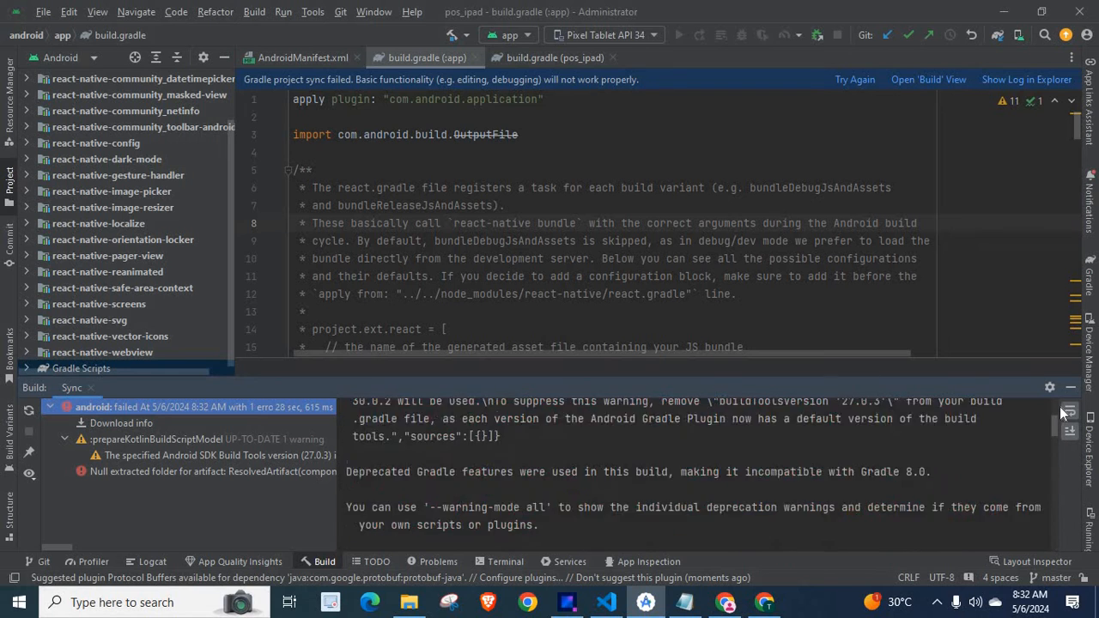
scroll(up, 3)
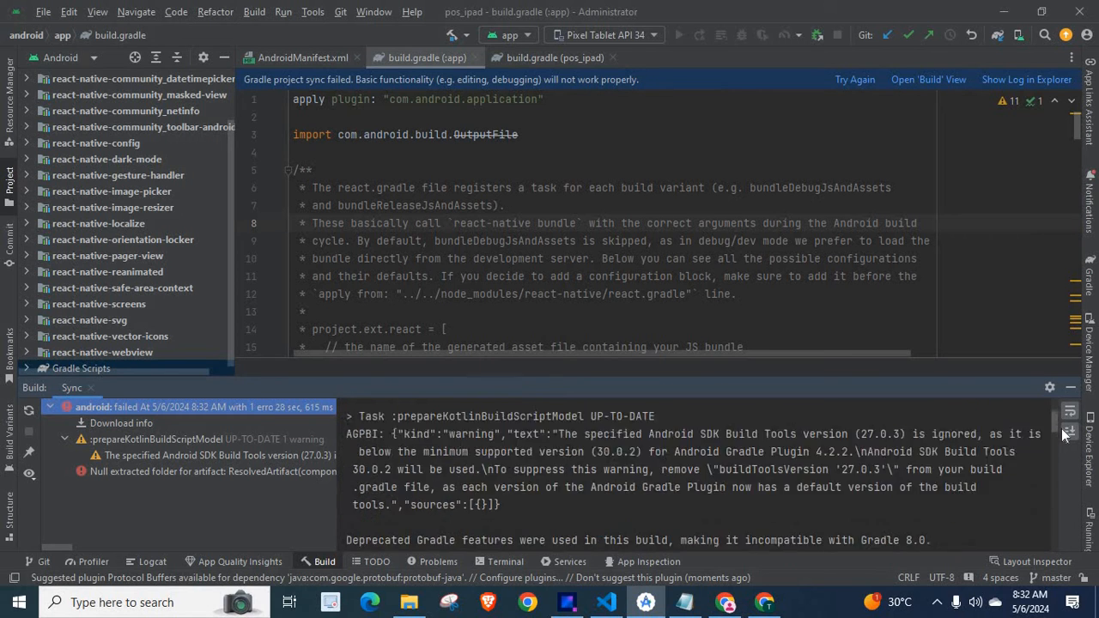
scroll(down, 3)
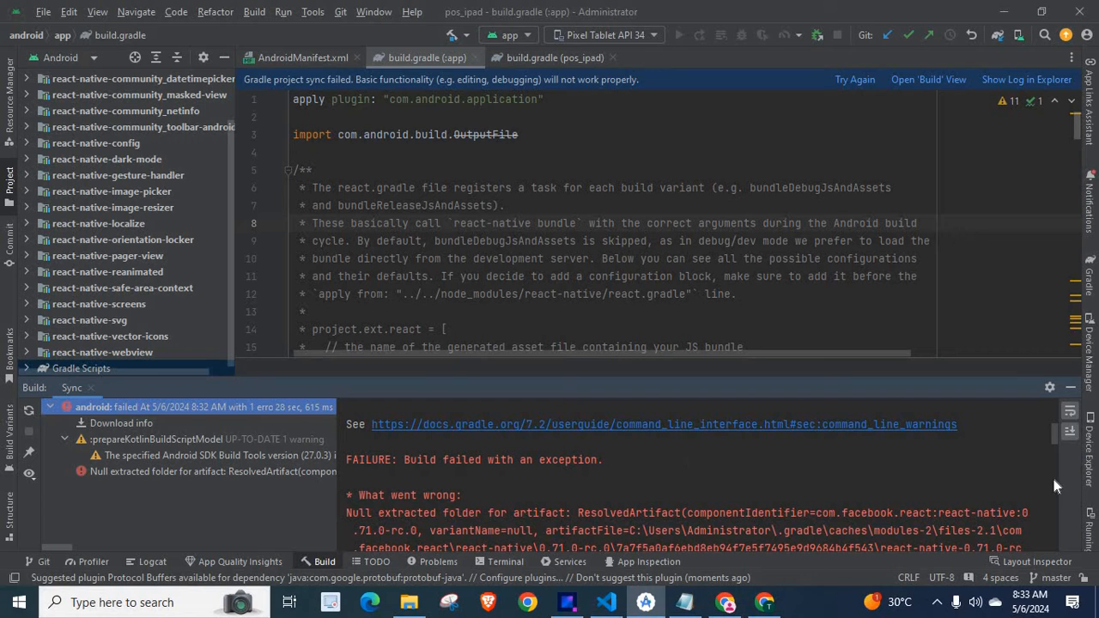
mouse_move(1056, 440)
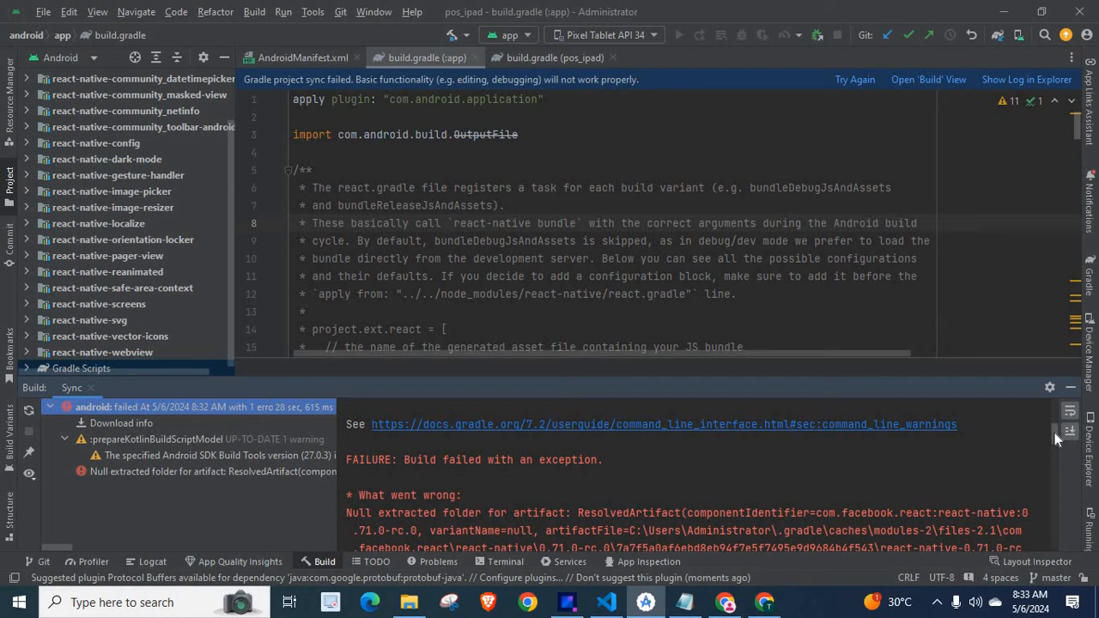
scroll(down, 3)
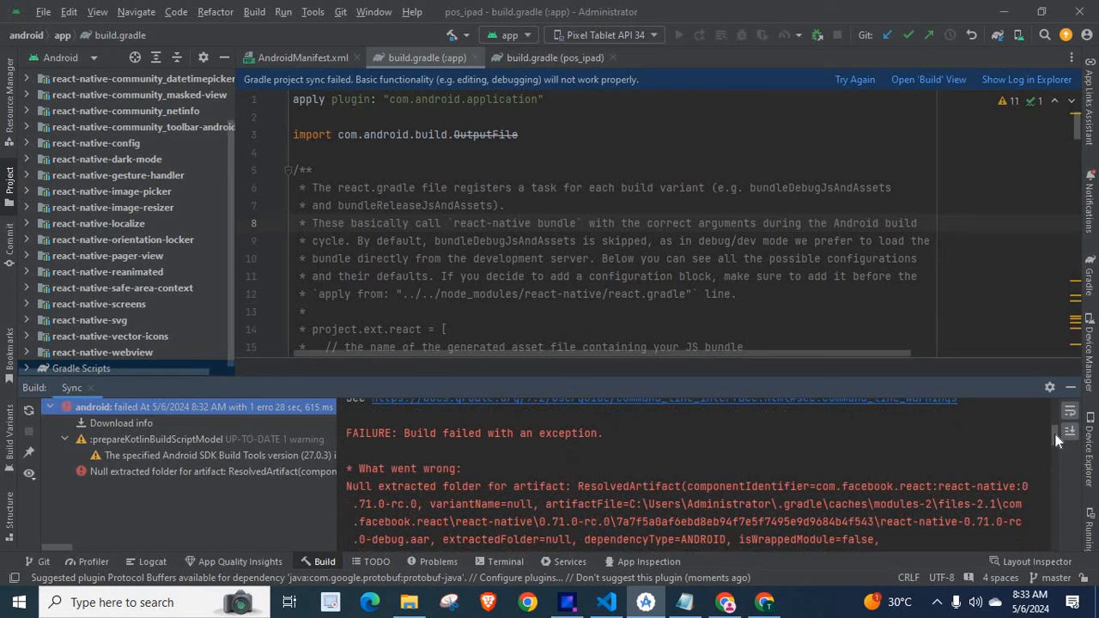
scroll(down, 3)
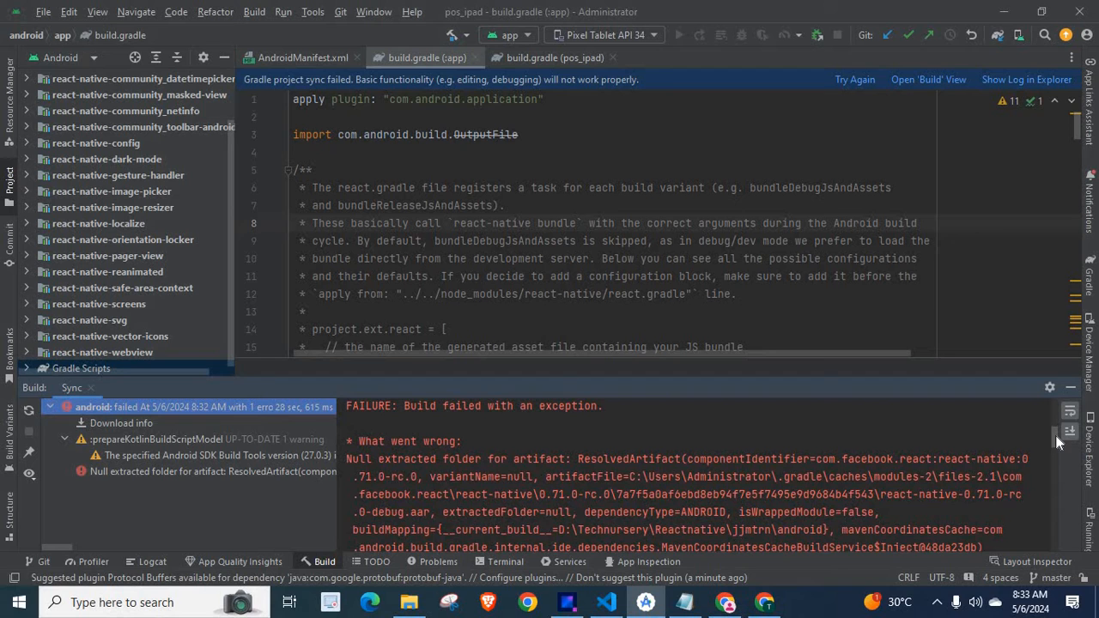
scroll(down, 3)
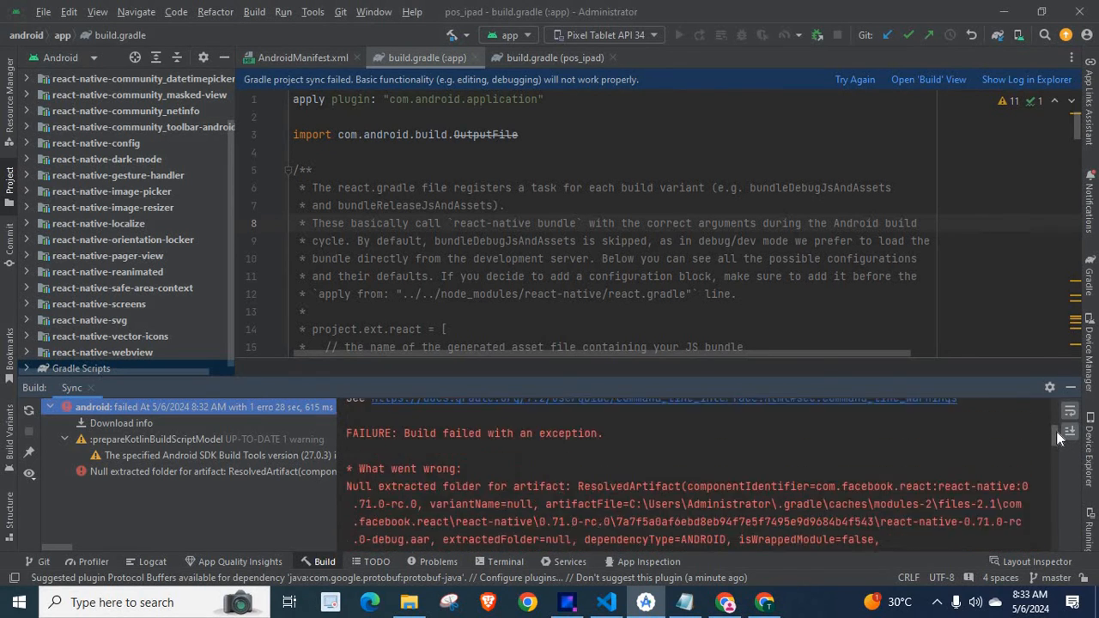
scroll(down, 3)
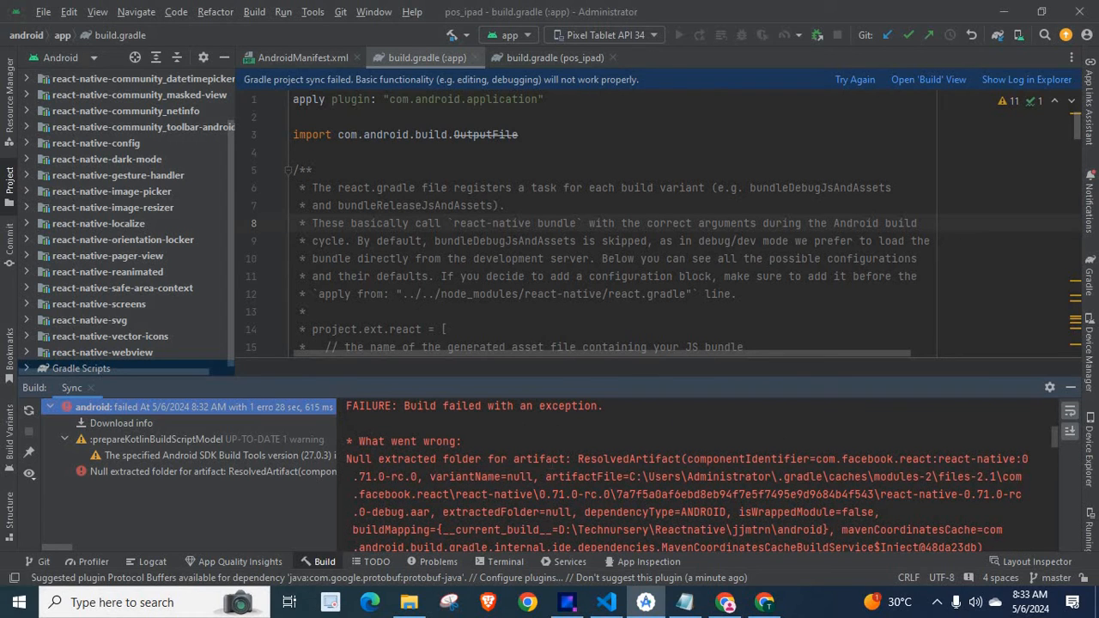
mouse_move(1080, 410)
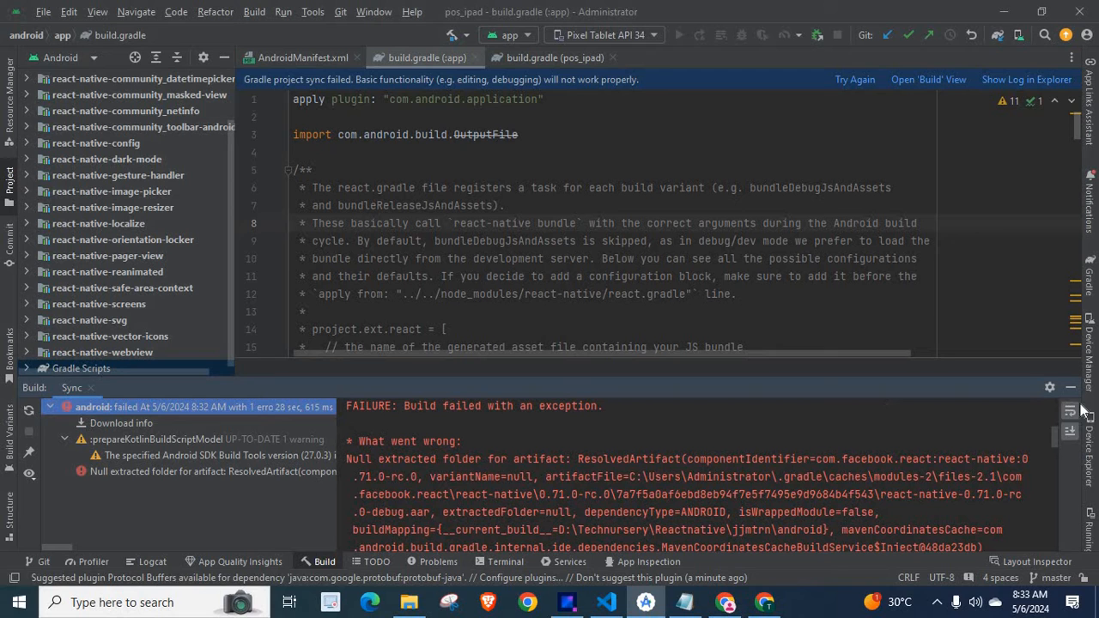
mouse_move(1057, 441)
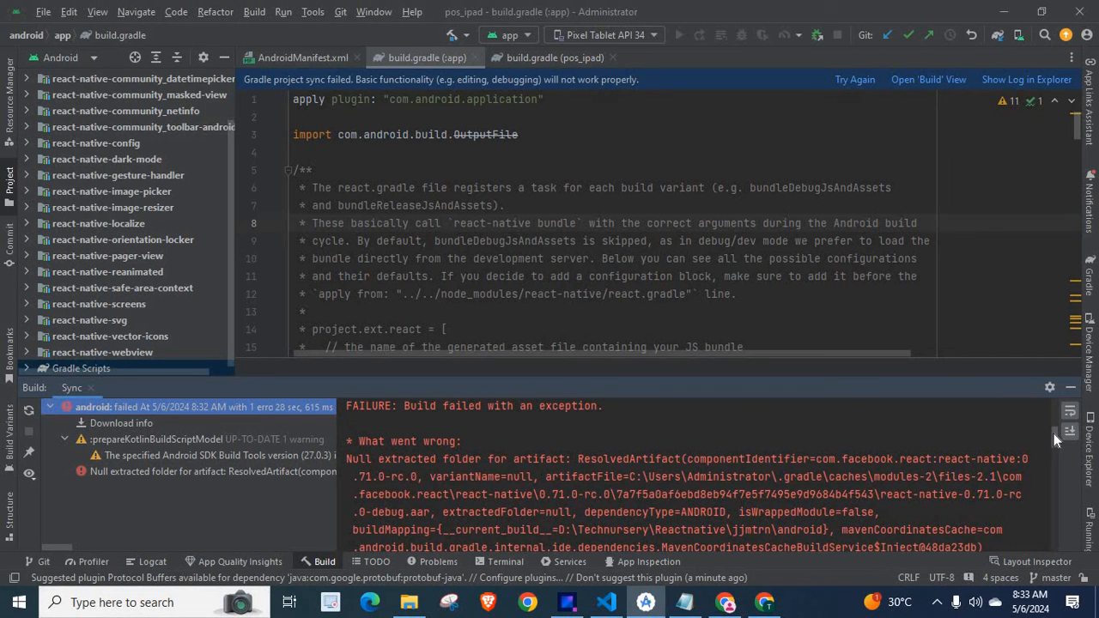
scroll(down, 3)
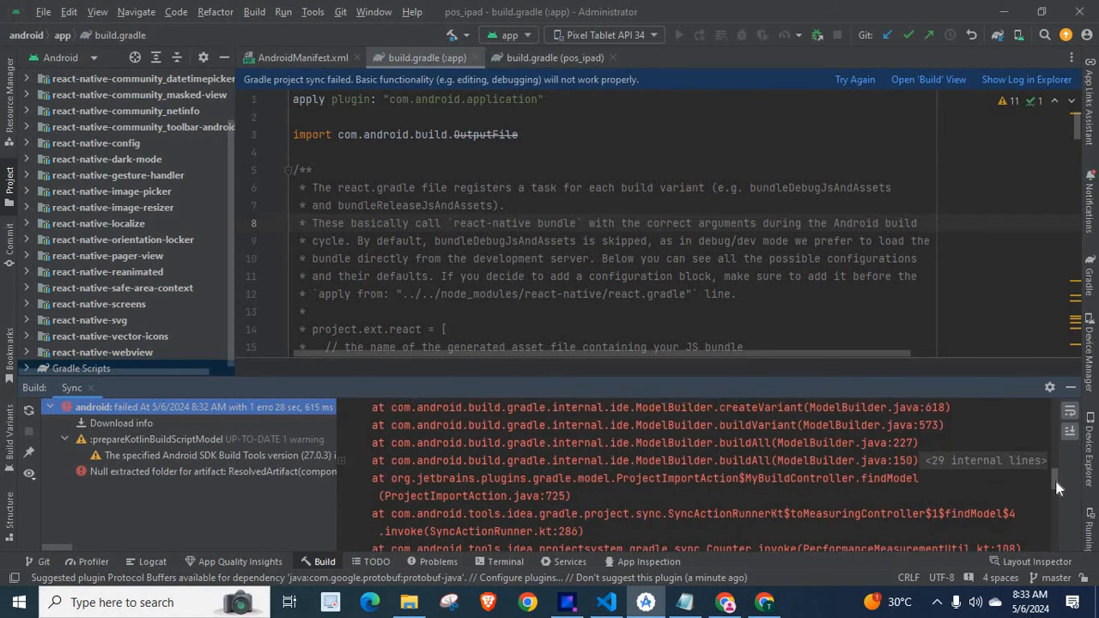
scroll(down, 3)
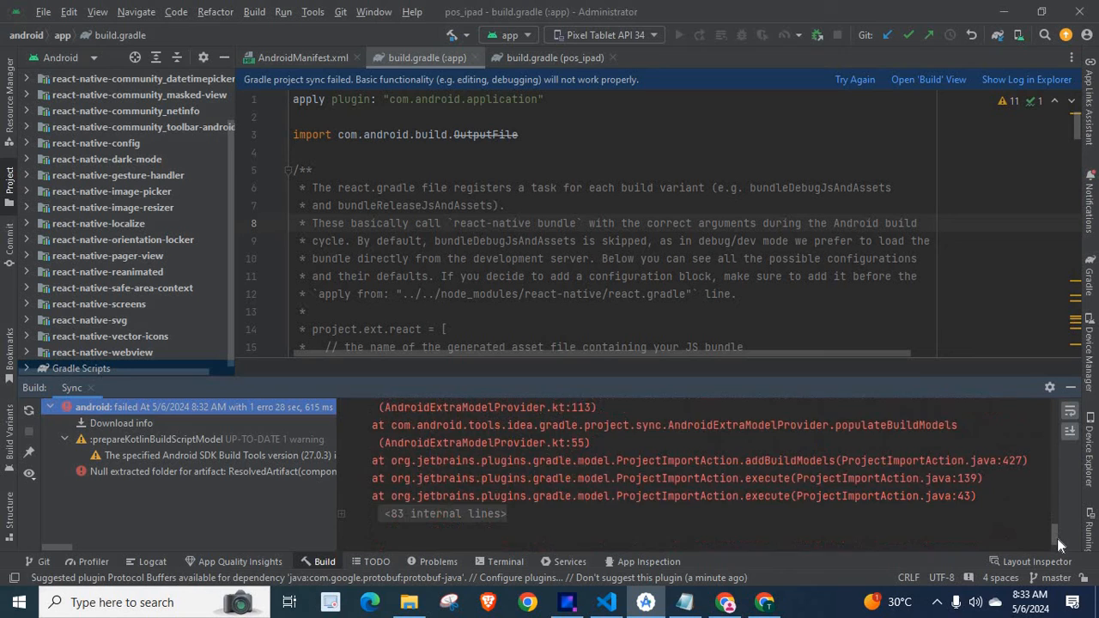
scroll(down, 3)
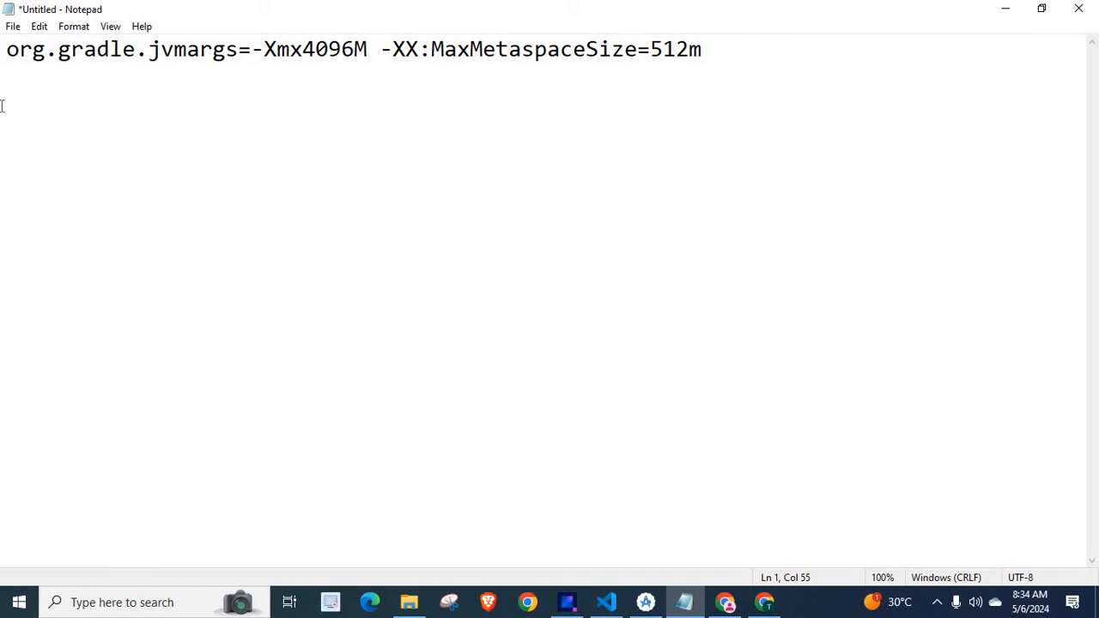
Select the org.gradle.jvmargs=-Xmx4096M -XX:MaxMetaspaceSize=512m line in Notepad for copying
key(ctrl+a)
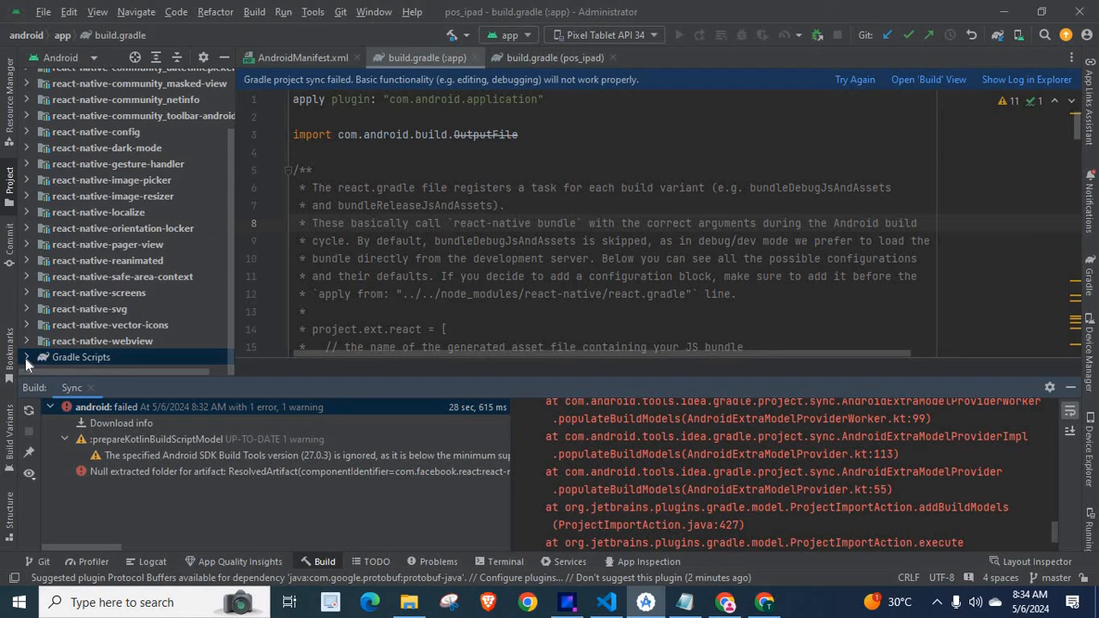
Open gradle.properties under Gradle Scripts and add org.gradle.jvmargs=-Xmx4096M -XX:MaxMetaspaceSize=512m
click(25, 357)
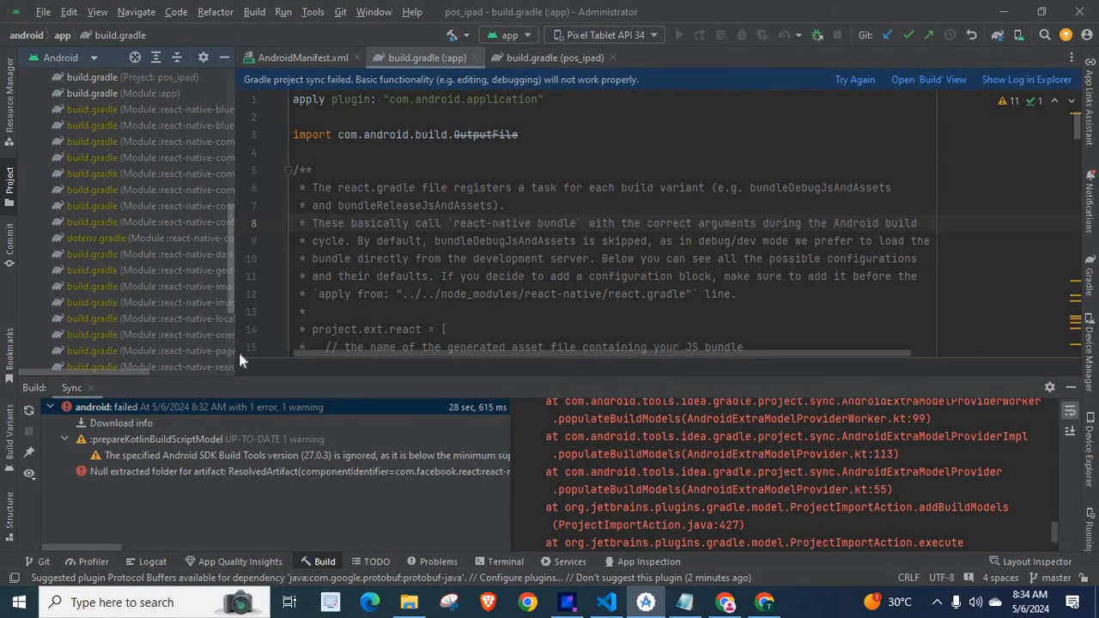
scroll(down, 3)
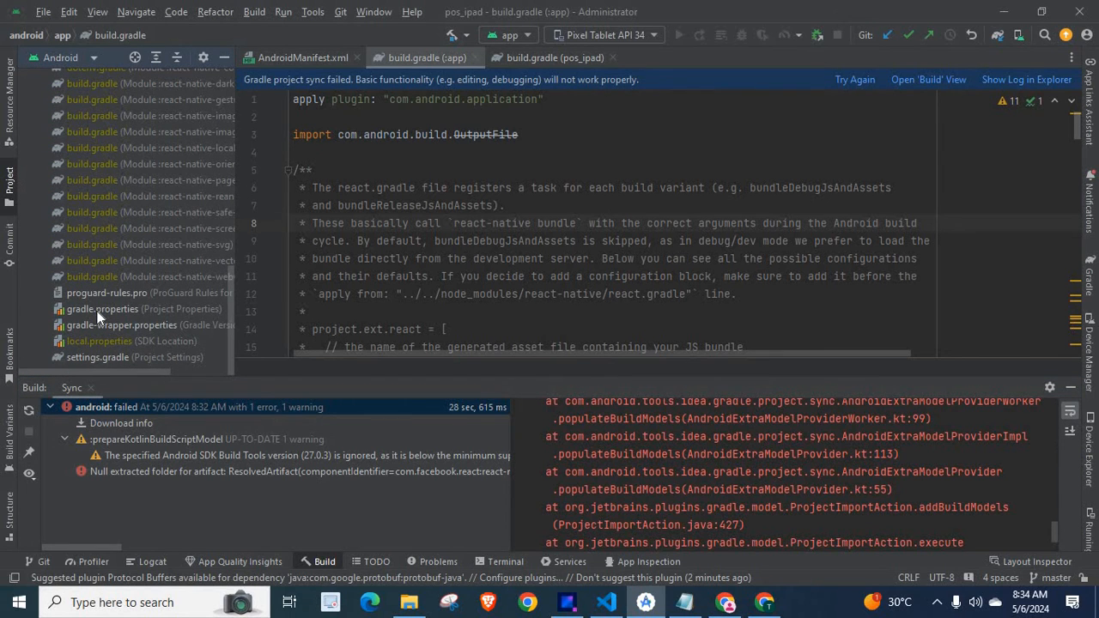
click(103, 309)
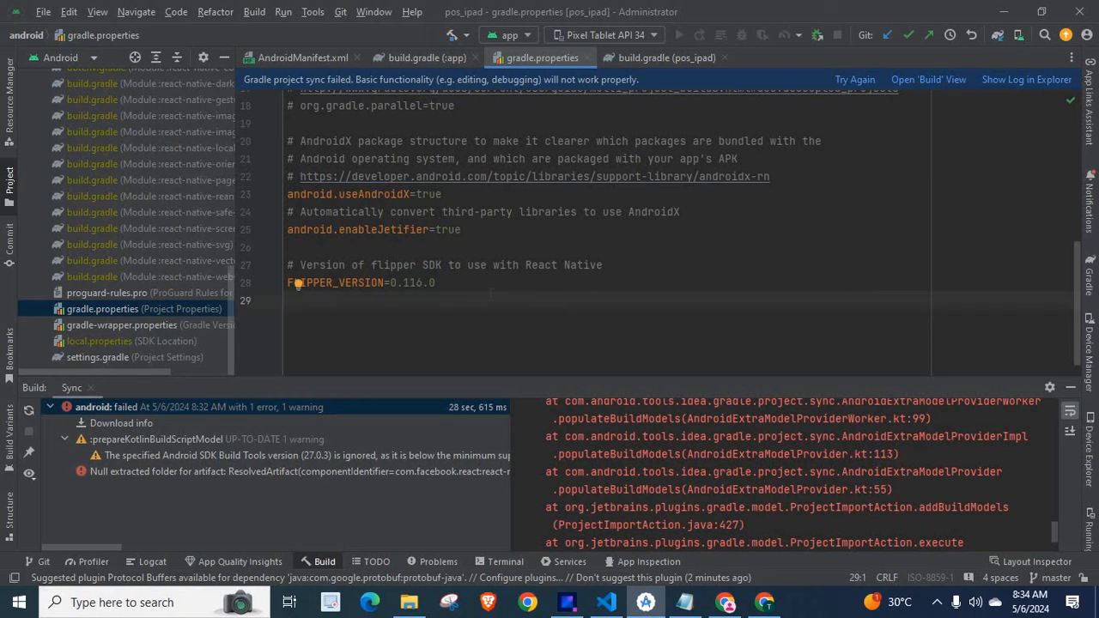
text(org.gradle.jvmargs=-Xmx4096M -XX:MaxMetaspaceSize=512m)
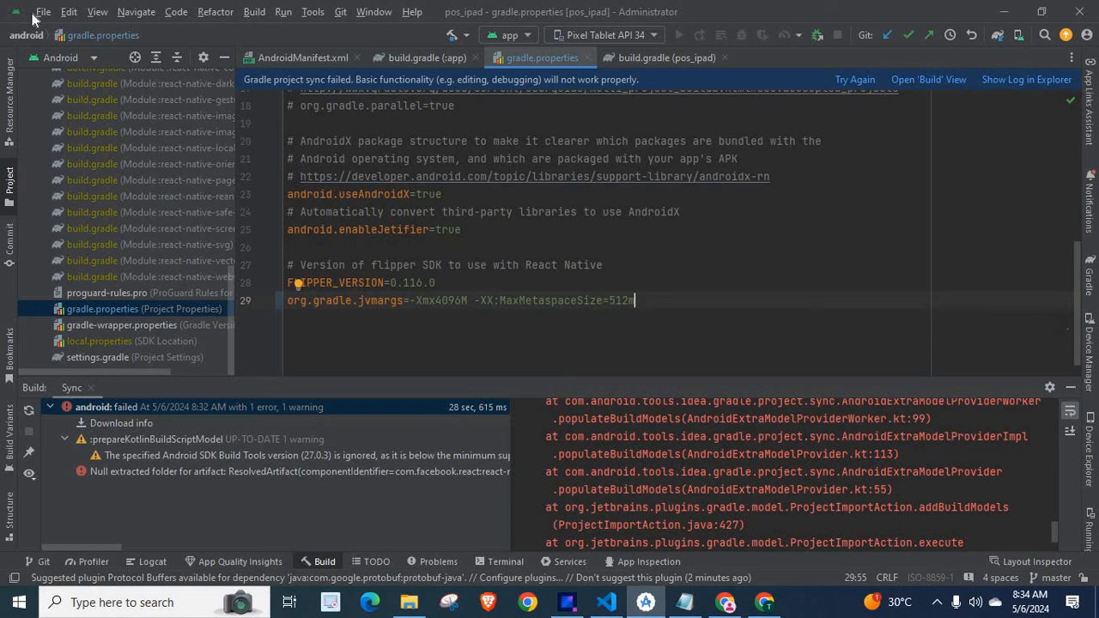
Save gradle.properties and all other project files via File > Save All
click(42, 11)
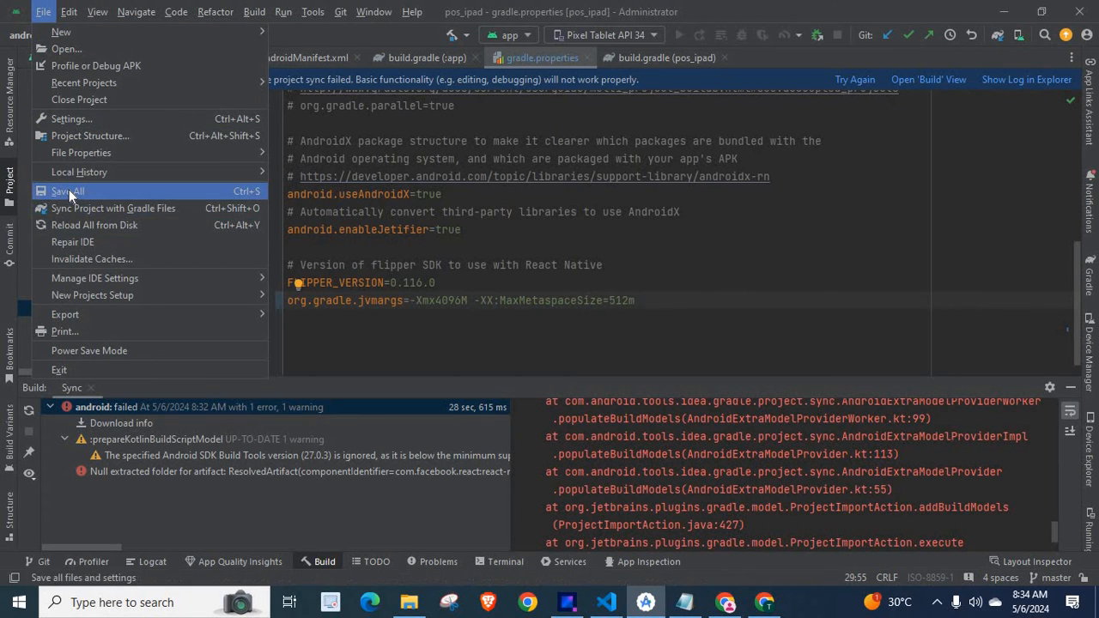
click(67, 190)
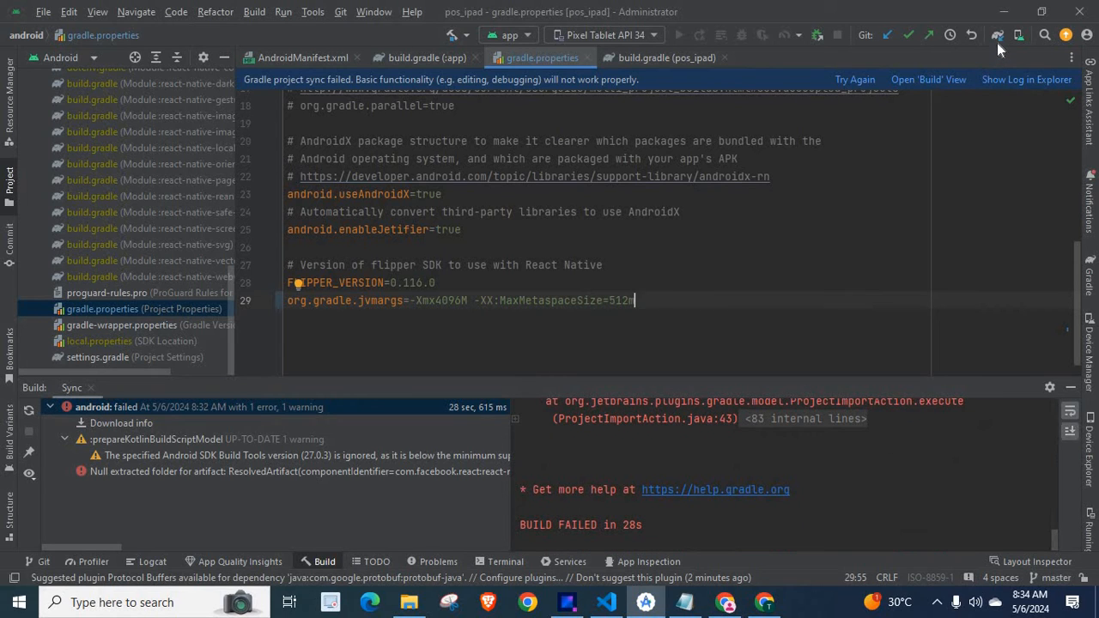
mouse_move(998, 35)
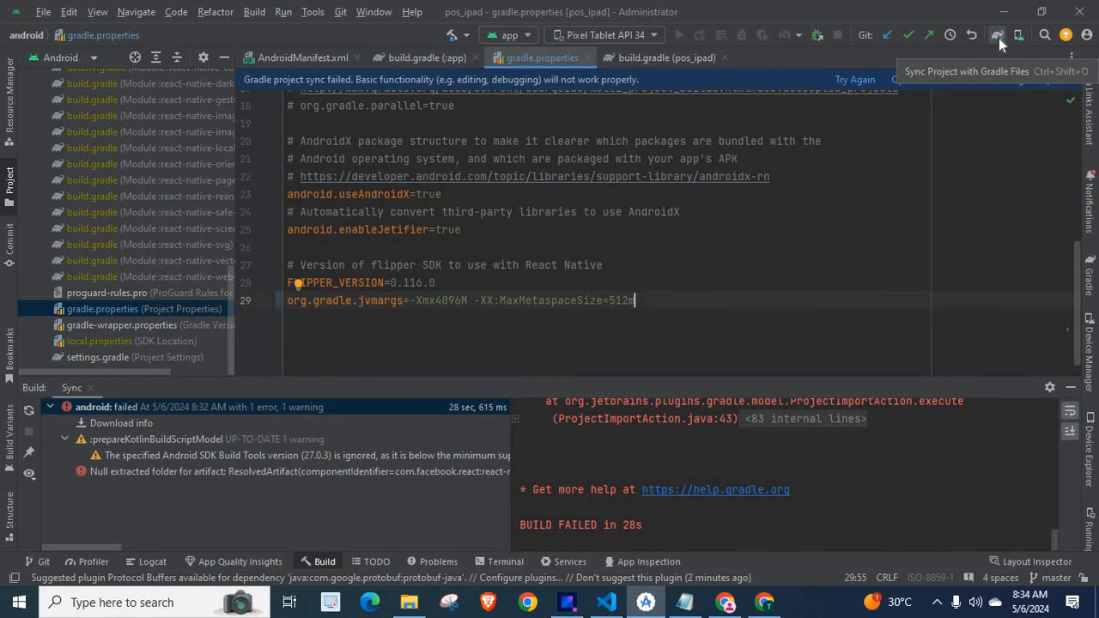
Rerun the Gradle sync with the 4096M heap and 512m metaspace settings
click(998, 36)
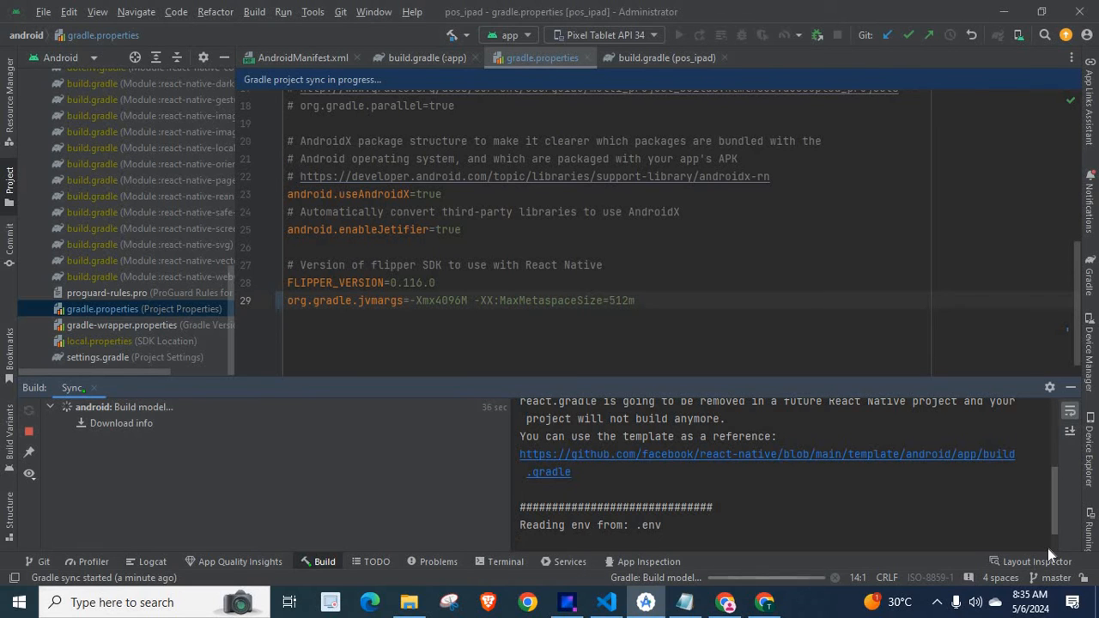
scroll(down, 3)
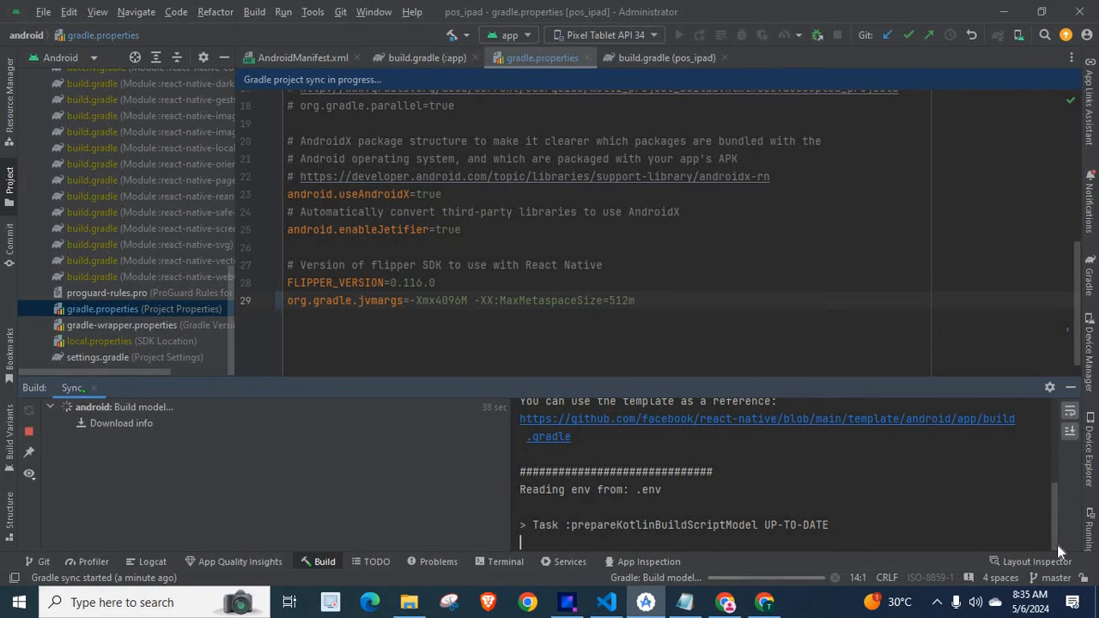